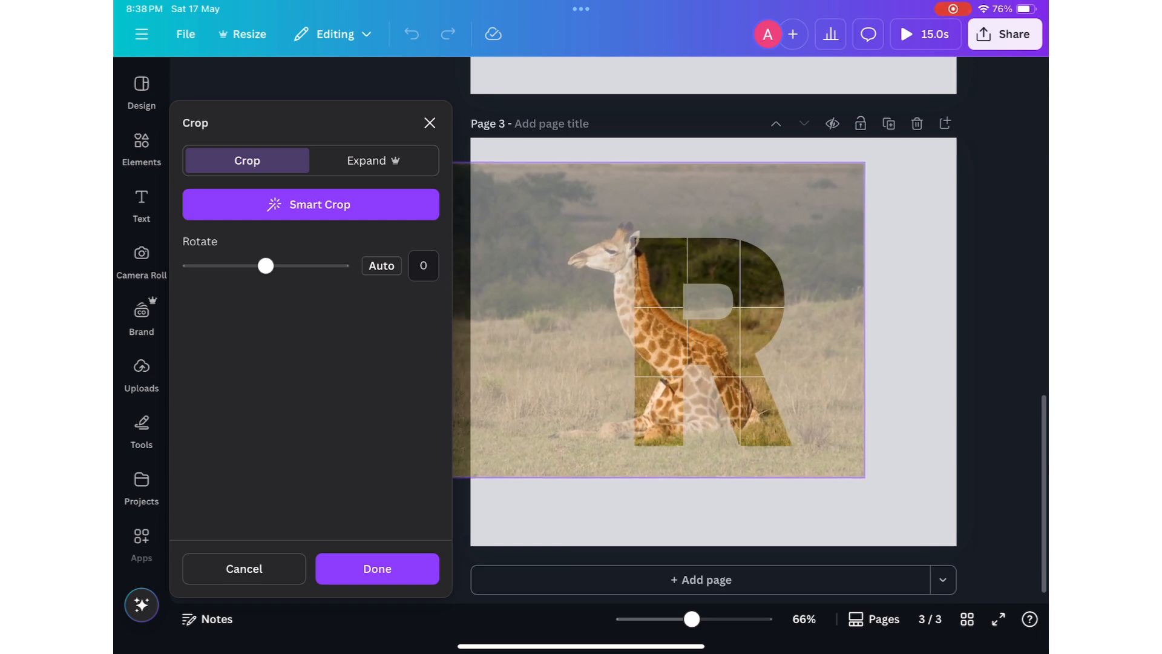
Step: Confirm the giraffe photo crop so it fills the R letter frame
{"action": "left_click", "coordinate": [377, 569]}
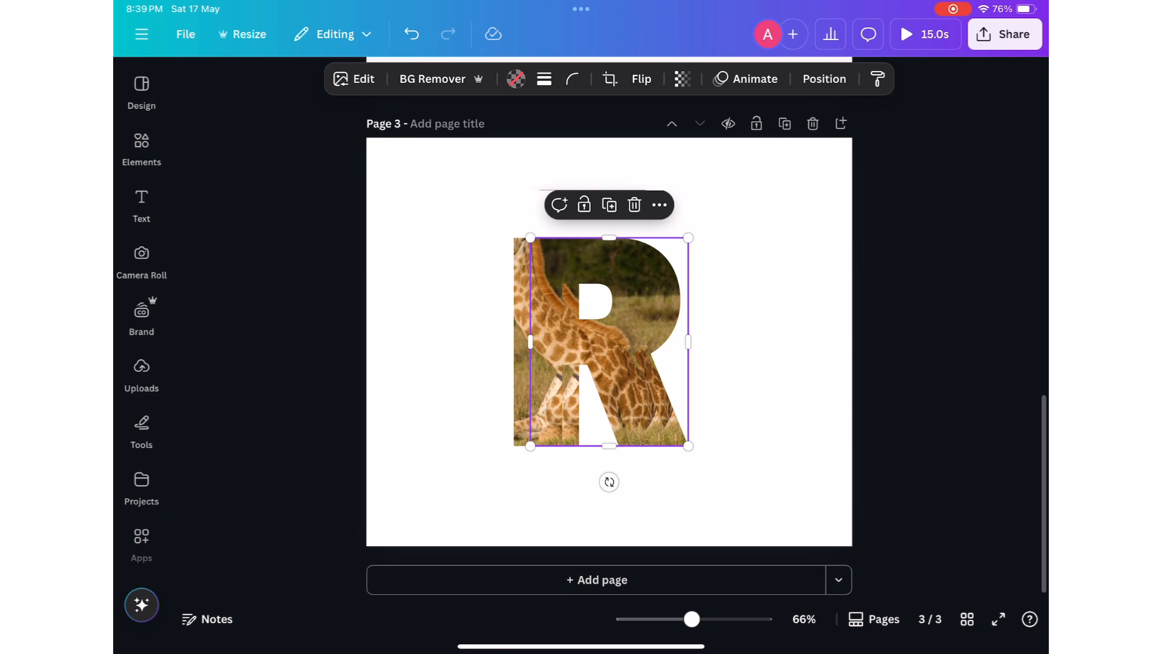
Step: Add a 47-transparency offset copy of the R and a background-removed giraffe cutout on top
{"action": "left_click", "coordinate": [823, 79]}
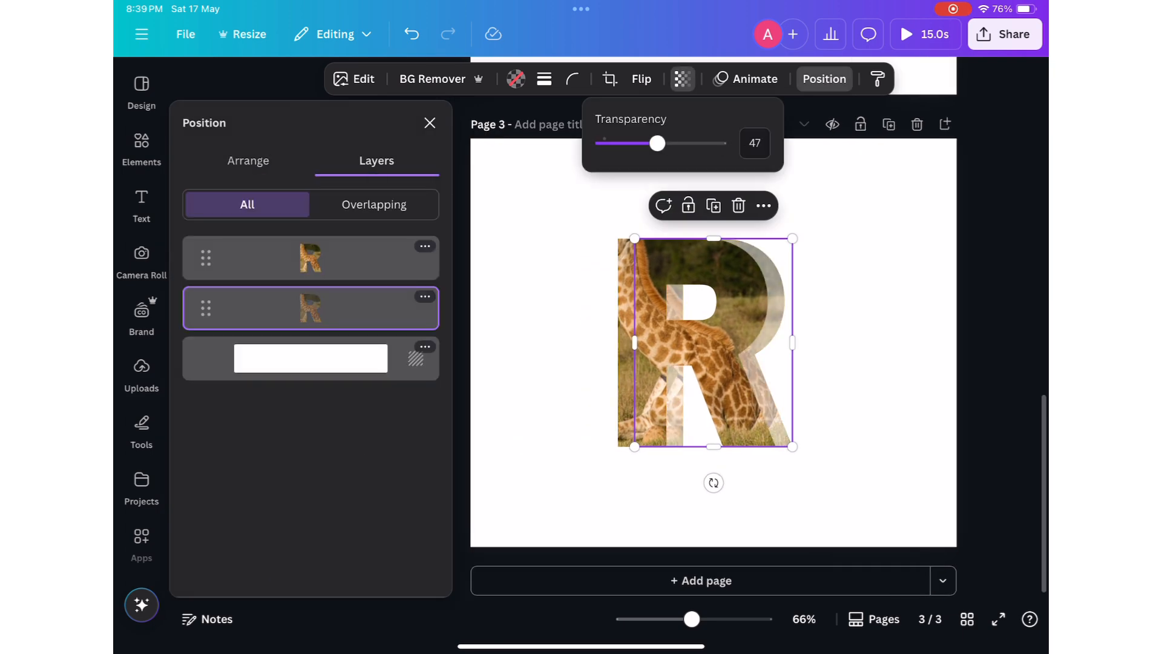
{"action": "left_click", "coordinate": [363, 78]}
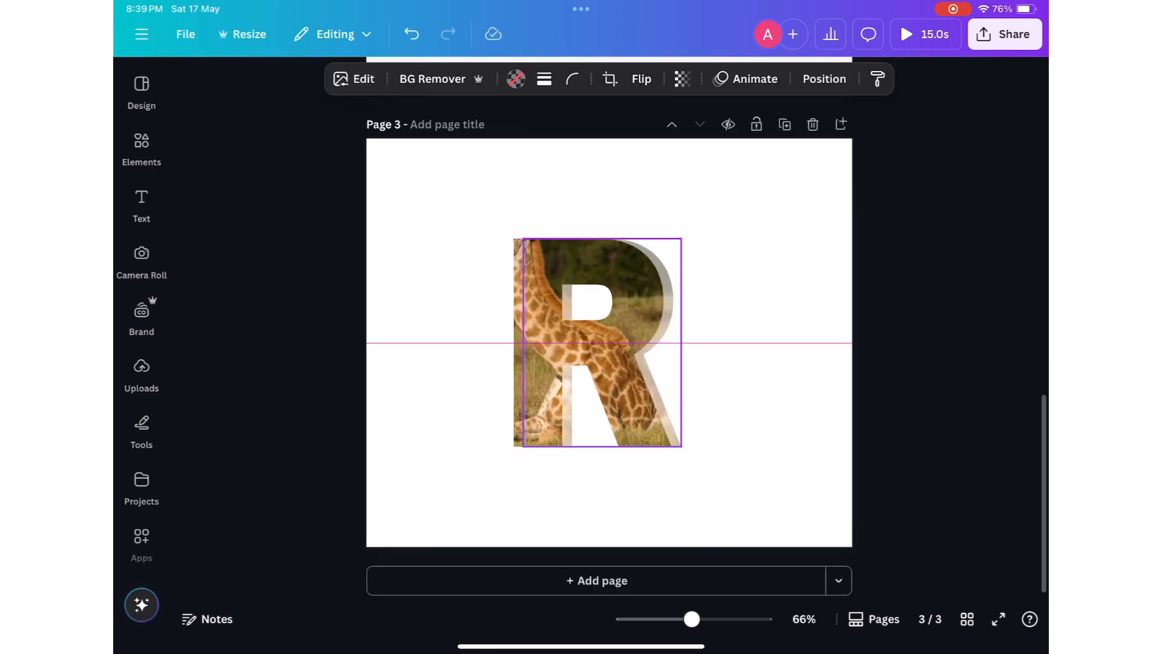
{"action": "left_click", "coordinate": [141, 147]}
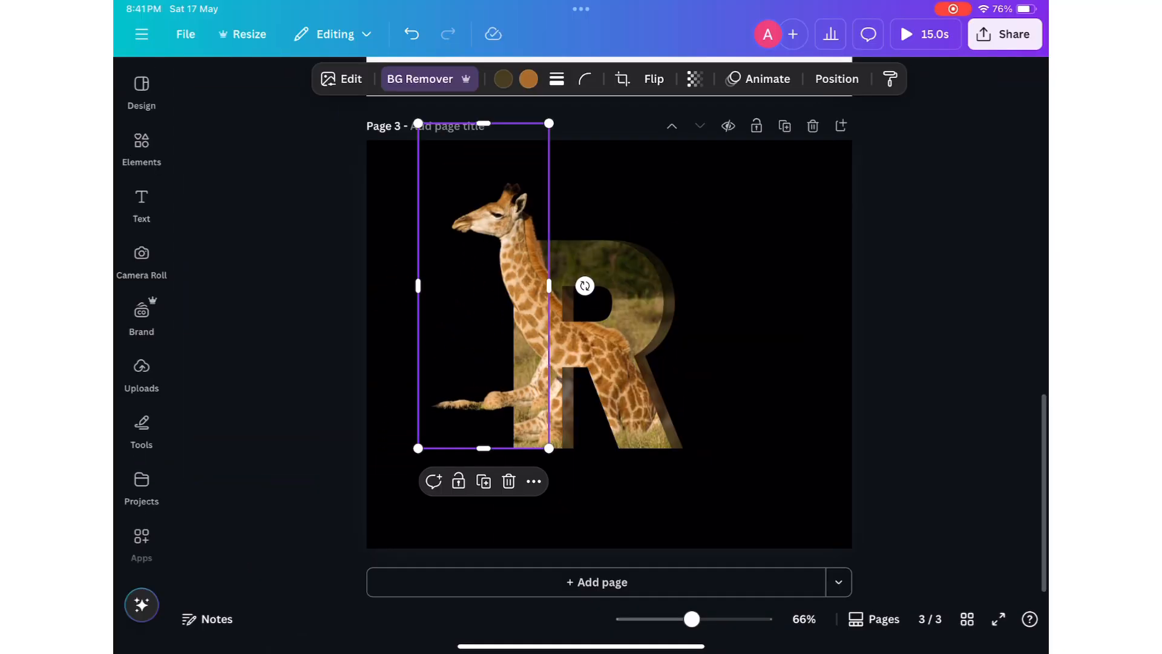
{"action": "left_click", "coordinate": [1004, 34]}
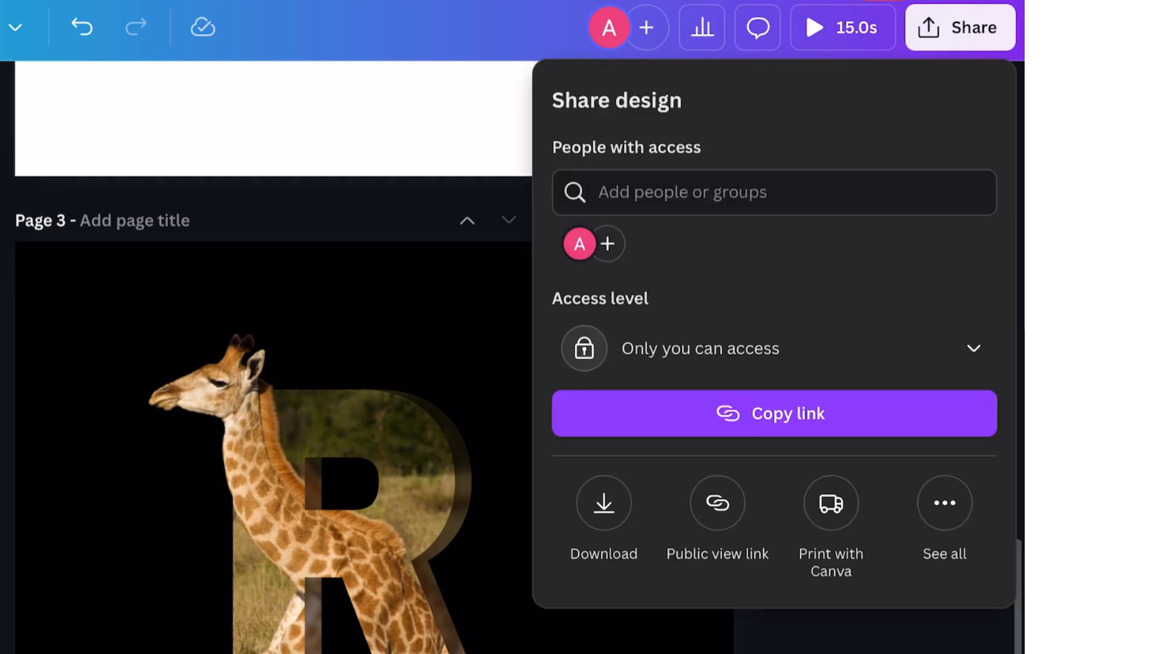
Step: Duplicate the giraffe R and flip it vertically to form a reflection beneath the original
{"action": "left_click", "coordinate": [603, 504]}
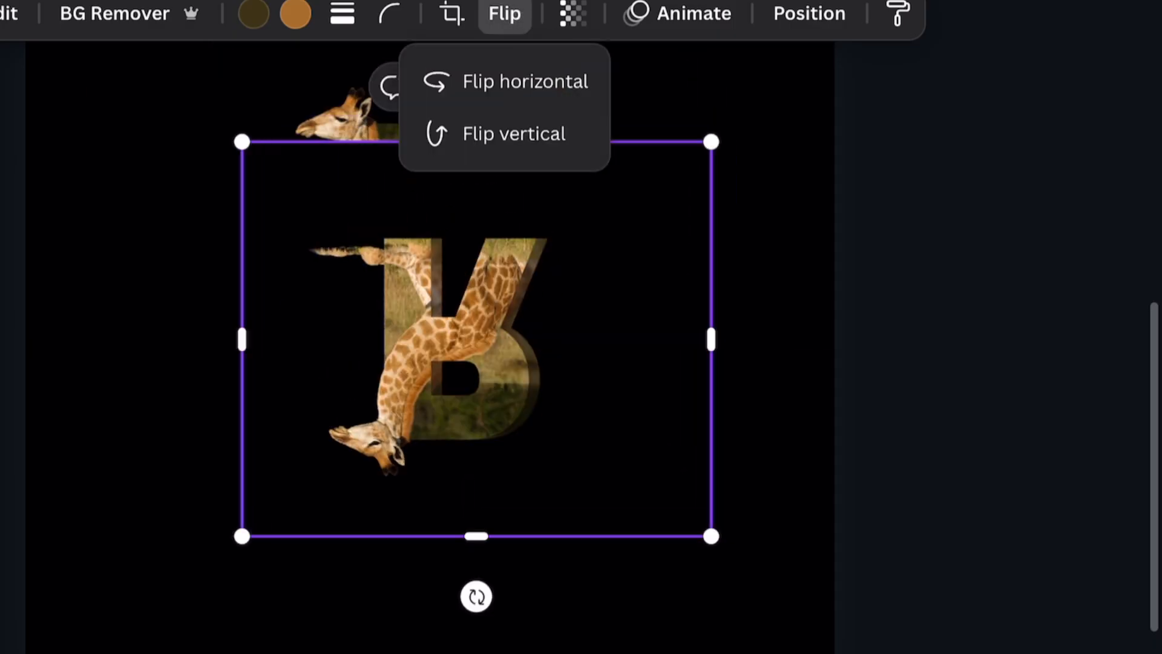
{"action": "left_click", "coordinate": [514, 133]}
{"action": "type", "text": "Resh"}
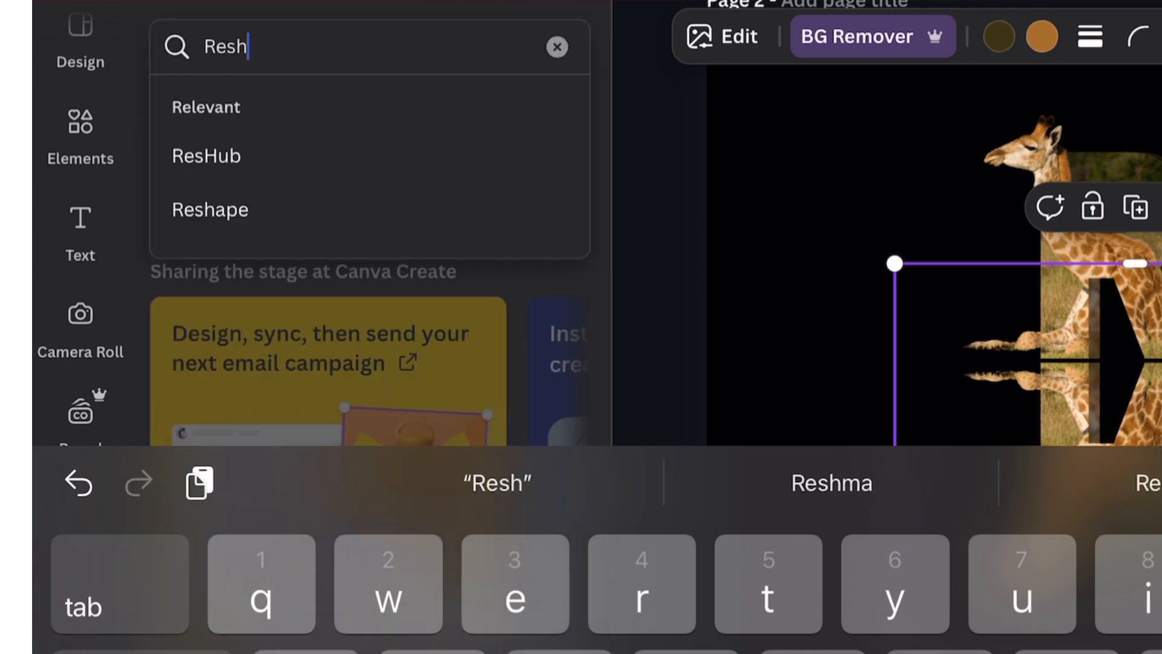
Step: Skew the reflection's lower corner into perspective with the Reshape app
{"action": "left_click", "coordinate": [209, 210]}
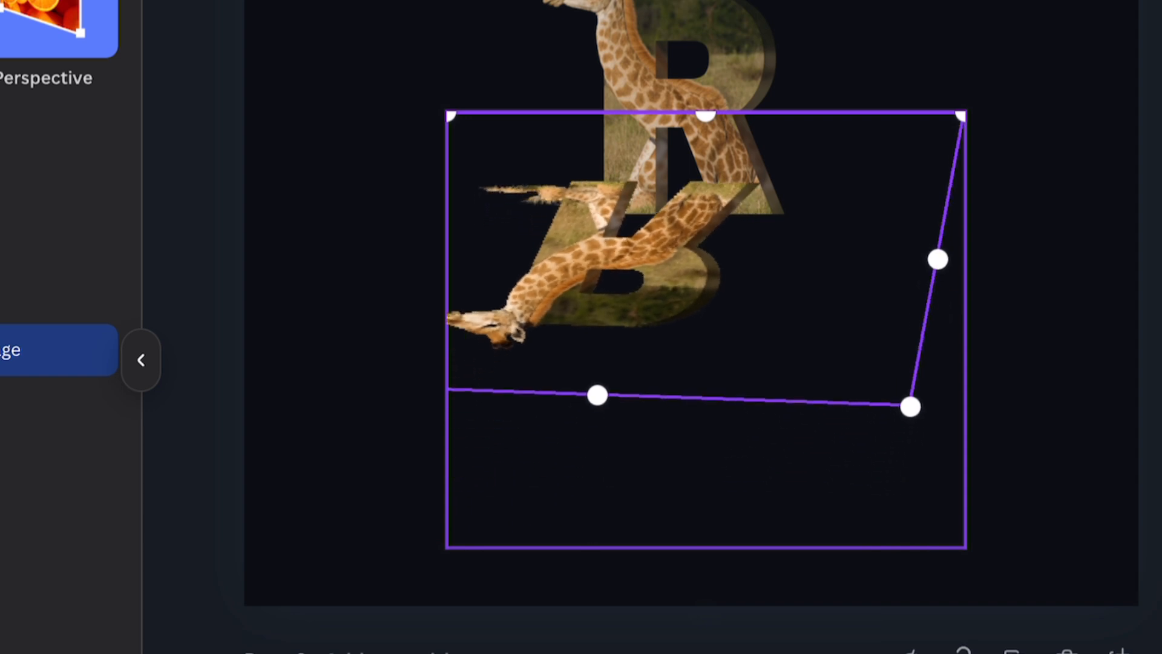
{"action": "left_click_drag", "start_coordinate": [448, 116], "coordinate": [485, 174]}
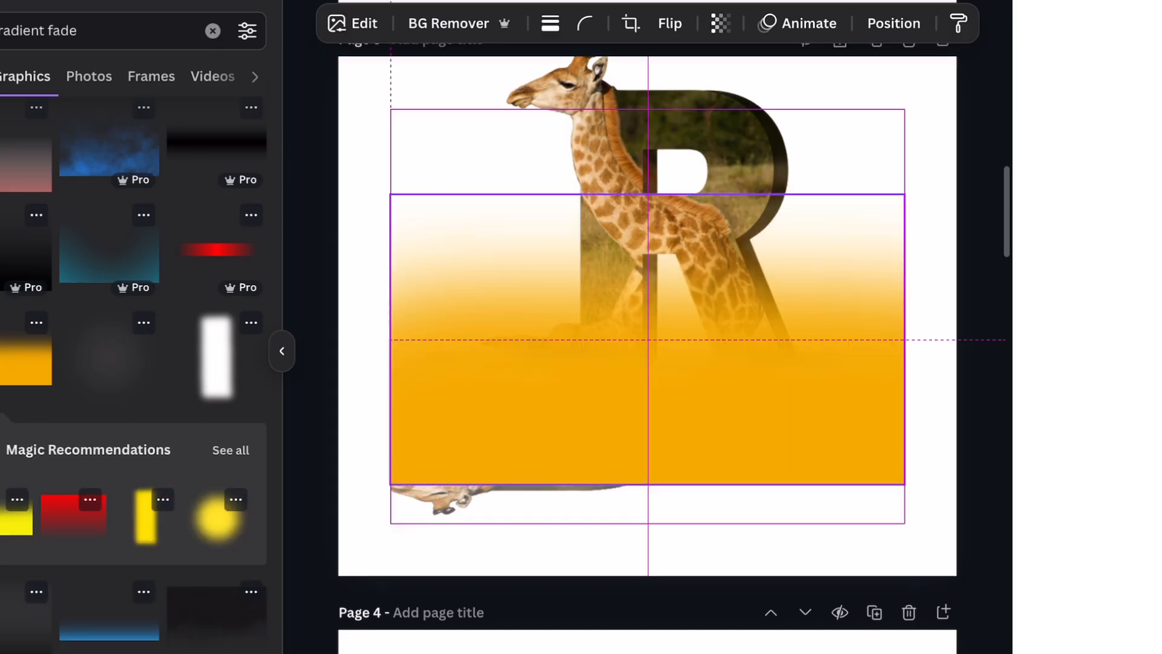
Step: Send the stretched orange gradient behind the giraffe R via Position > Layers
{"action": "left_click", "coordinate": [719, 23]}
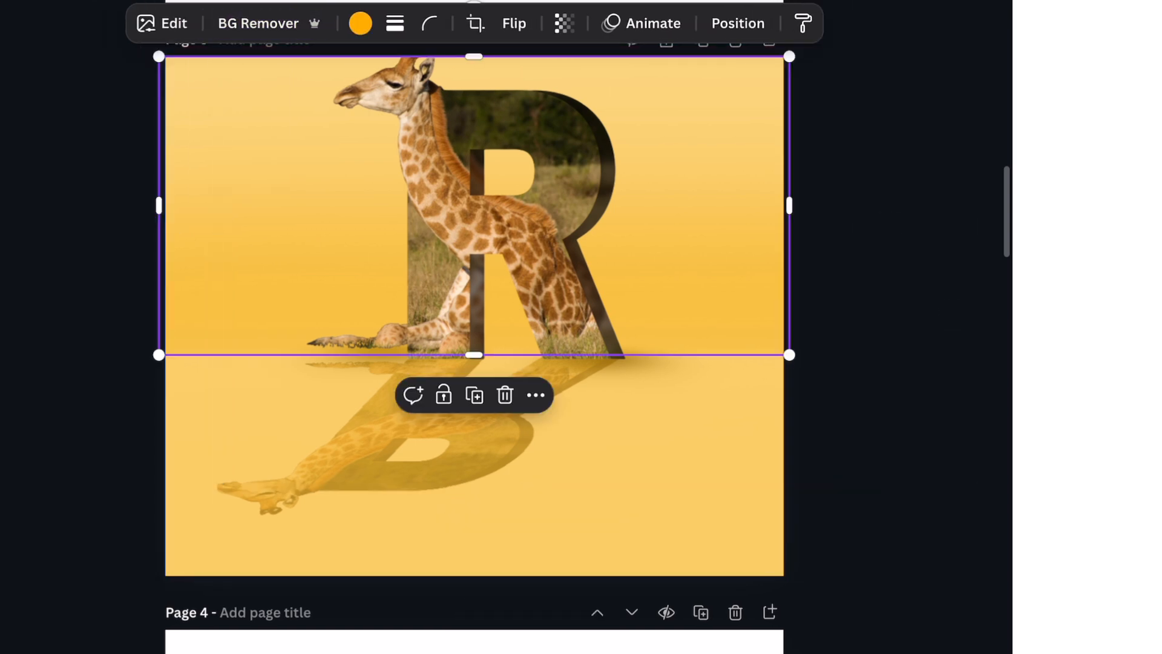
{"action": "left_click", "coordinate": [737, 23]}
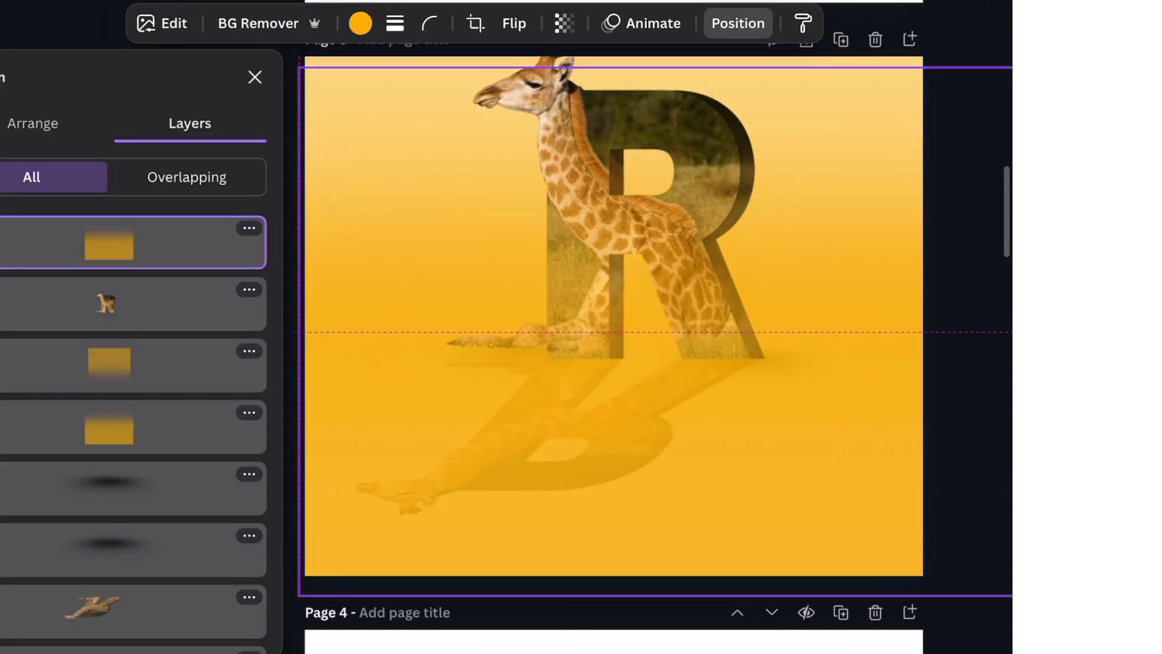